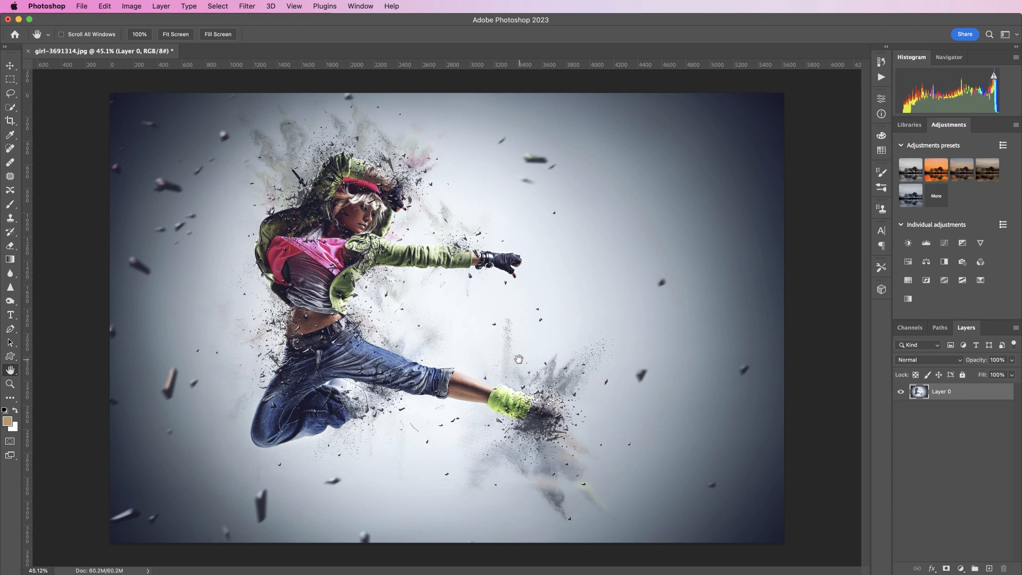
mouse_move(518, 350)
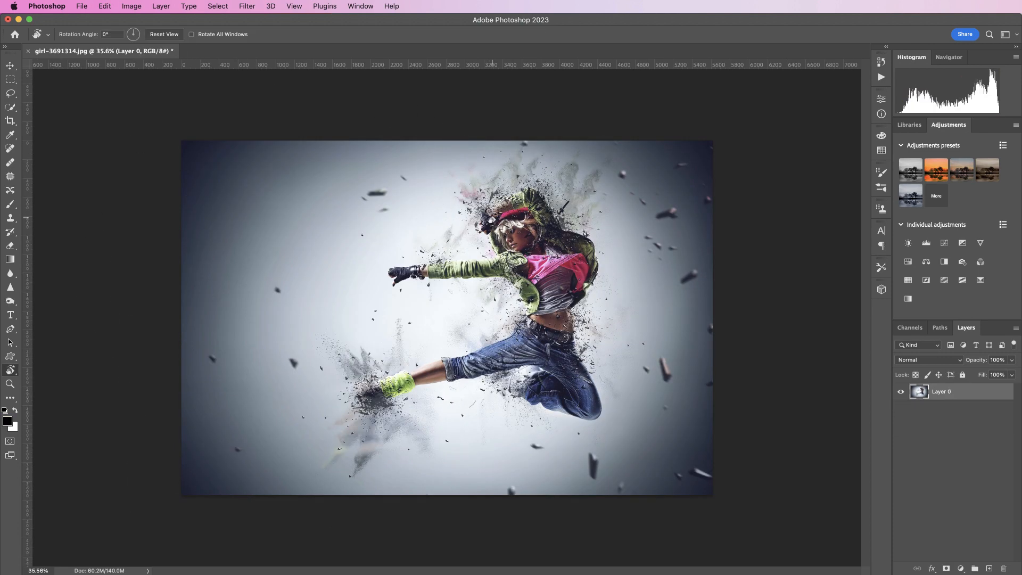
Flip the entire canvas horizontally so the dancer leaps toward the left
left_click(131, 5)
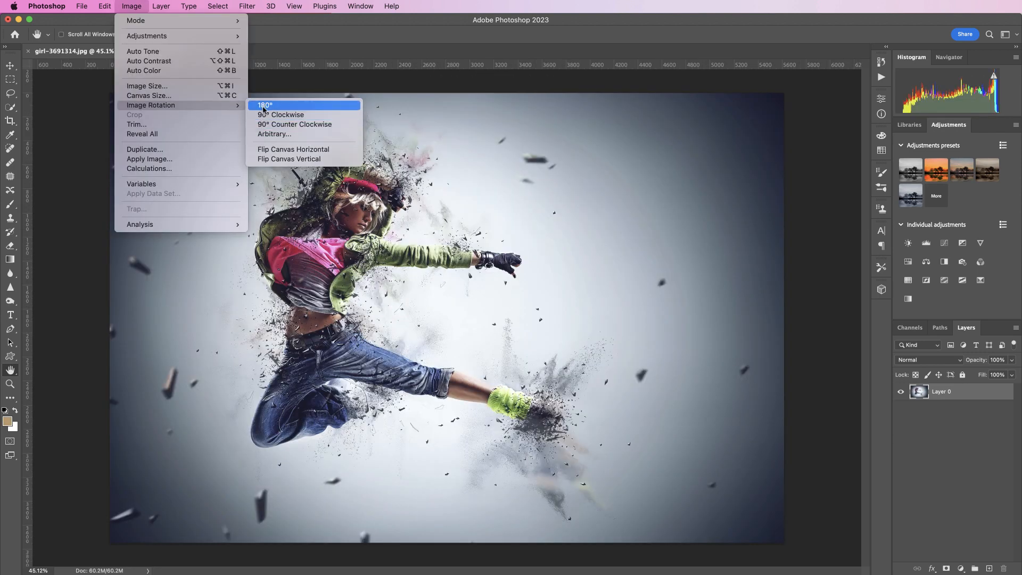
left_click(264, 104)
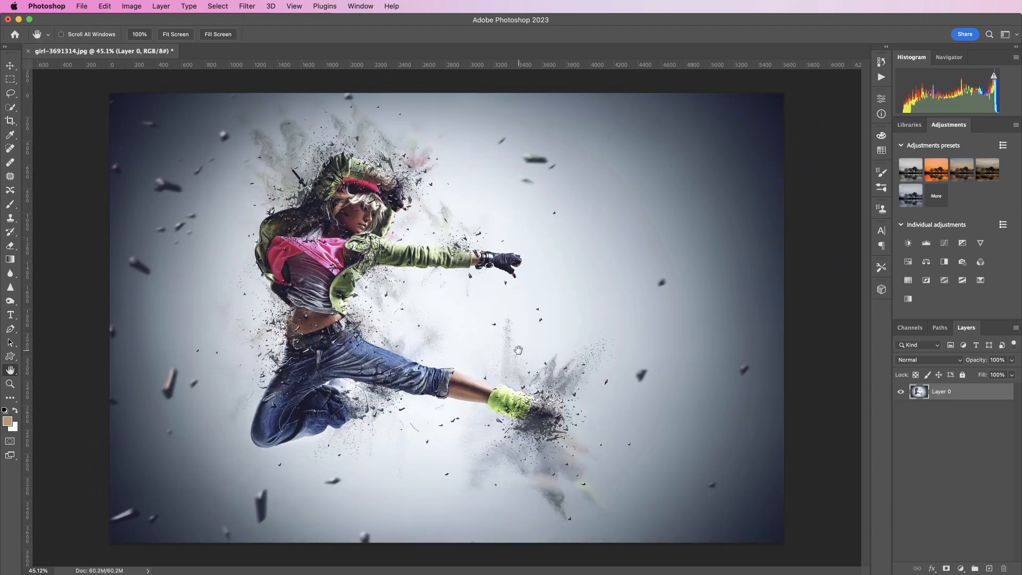
mouse_move(518, 189)
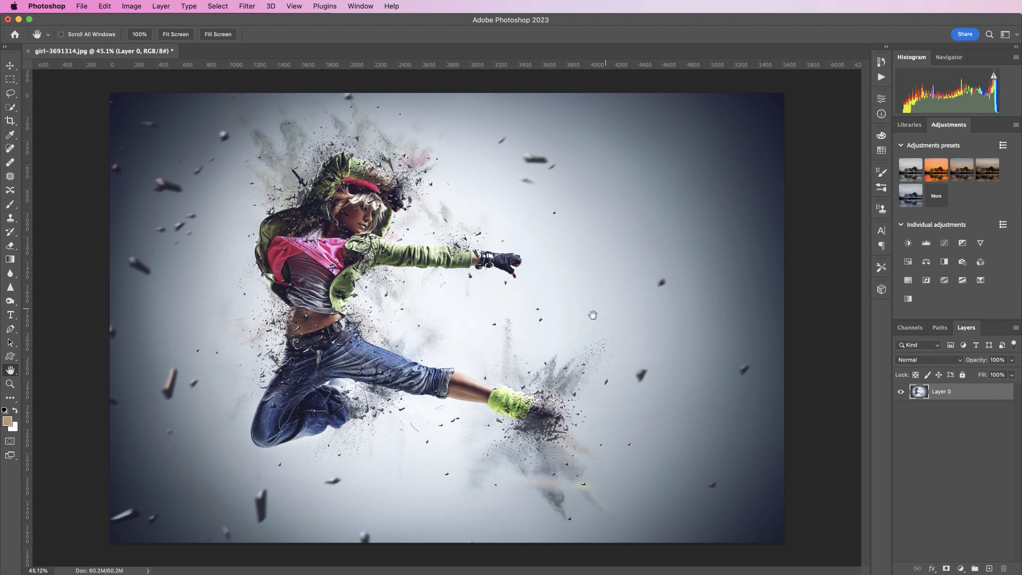
mouse_move(544, 281)
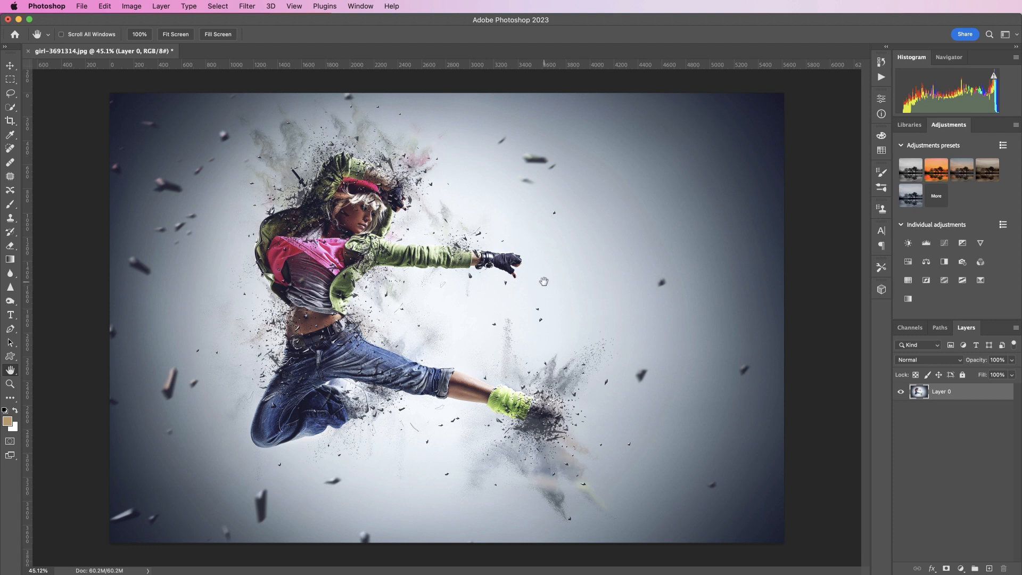
mouse_move(513, 224)
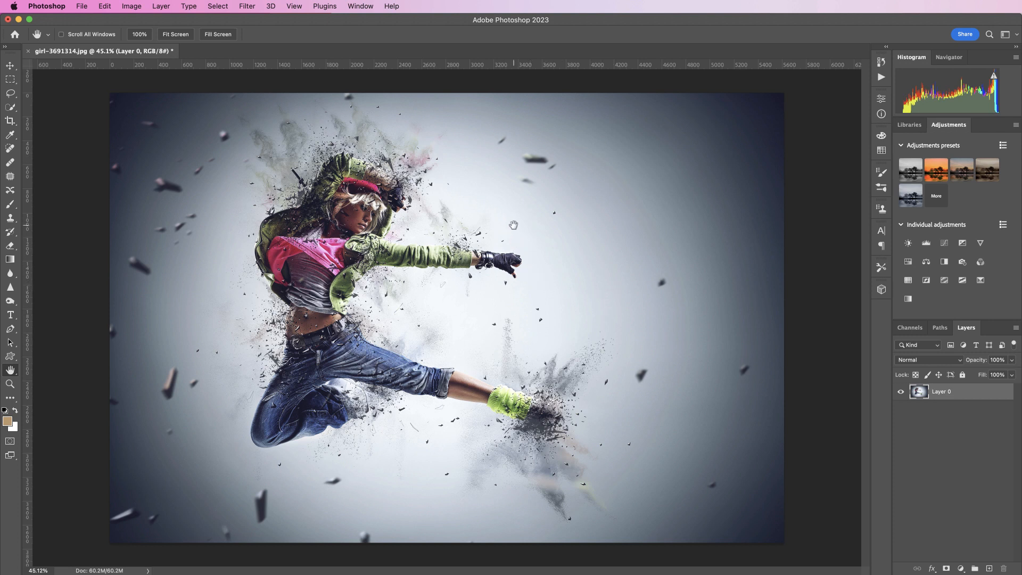
left_click(131, 5)
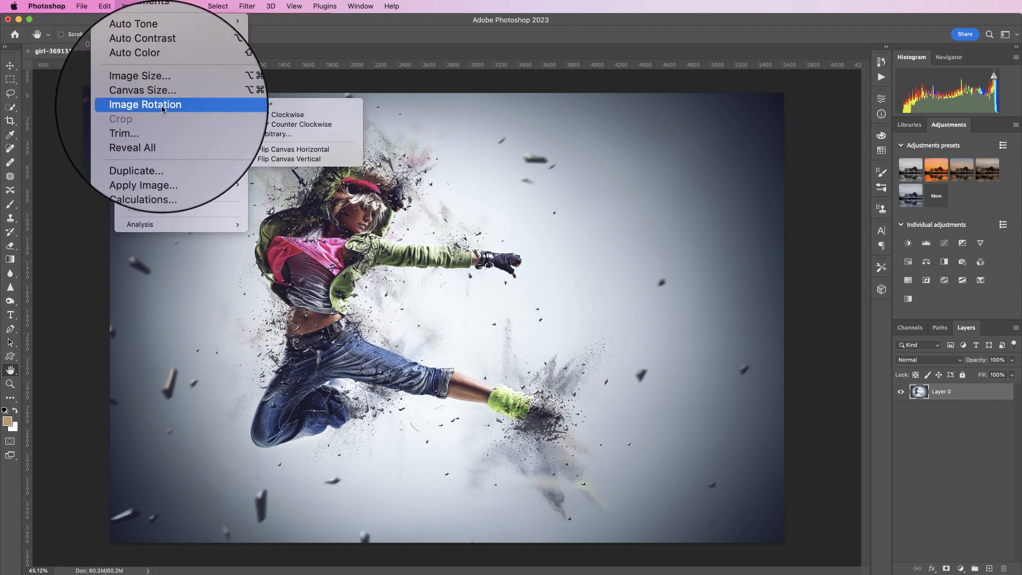
mouse_move(311, 121)
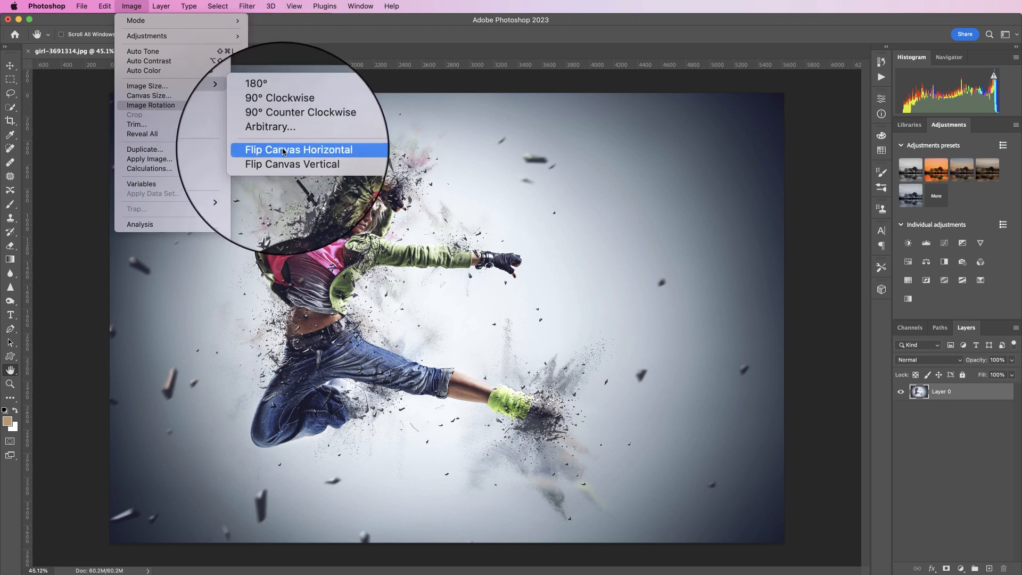
left_click(298, 149)
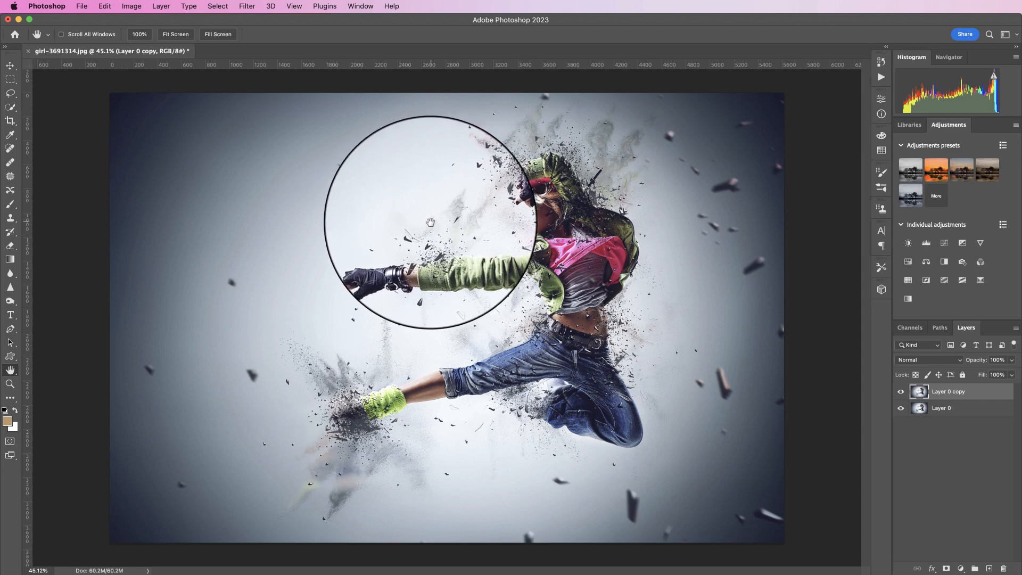
Start a Free Transform rotation on the copied dancer layer, then cancel it
left_click(104, 6)
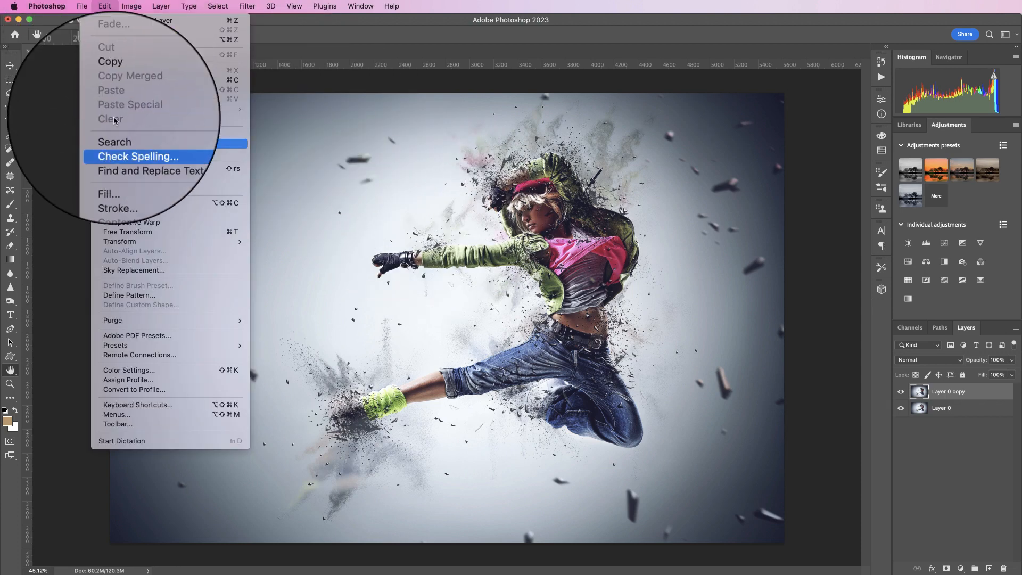
left_click(128, 232)
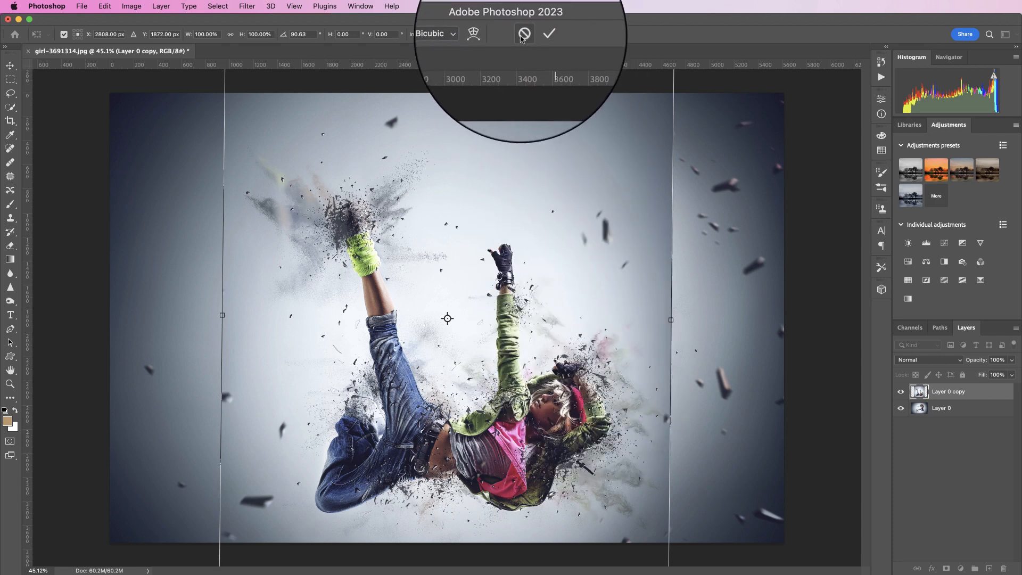
left_click(549, 34)
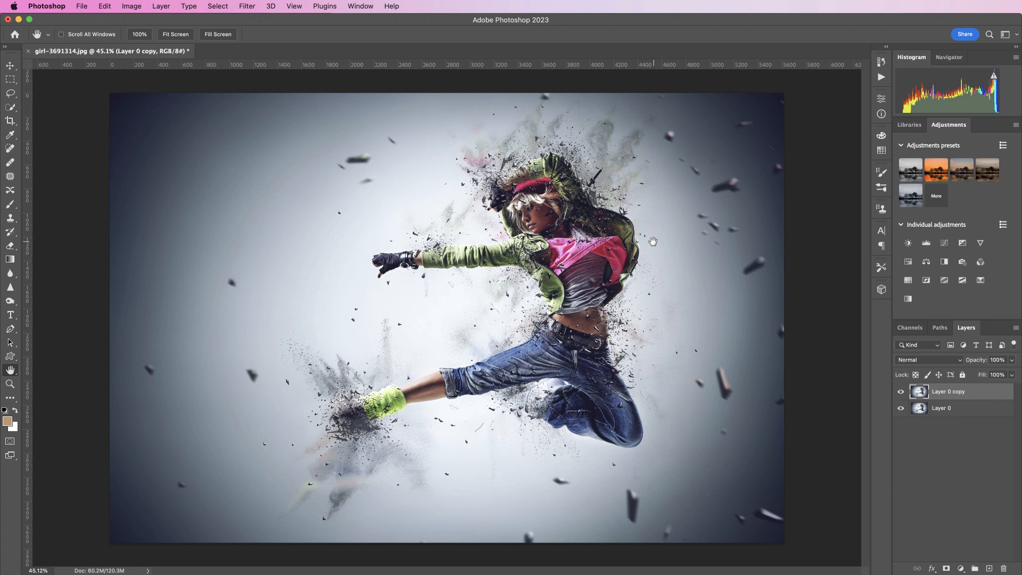
mouse_move(456, 239)
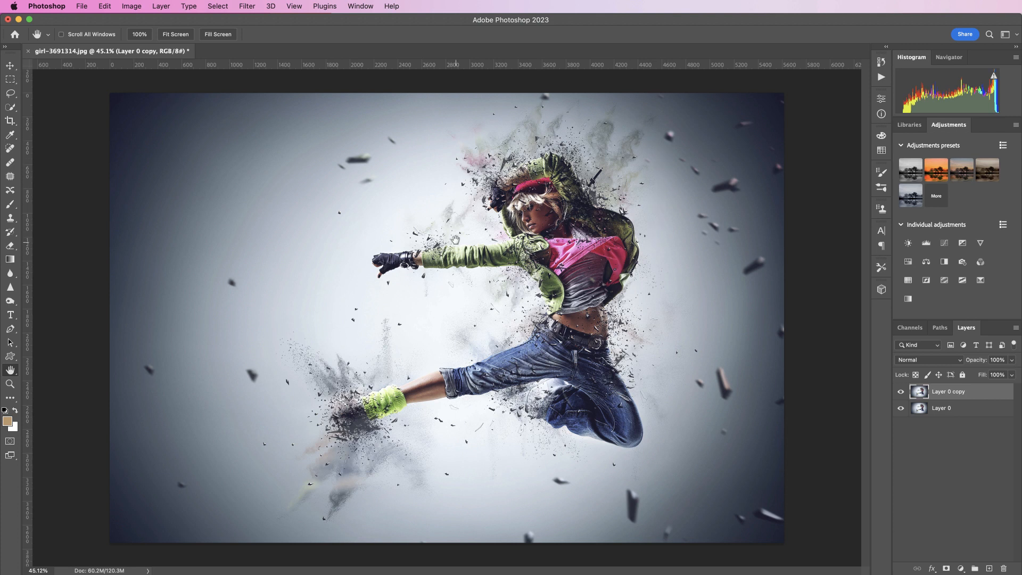
mouse_move(642, 470)
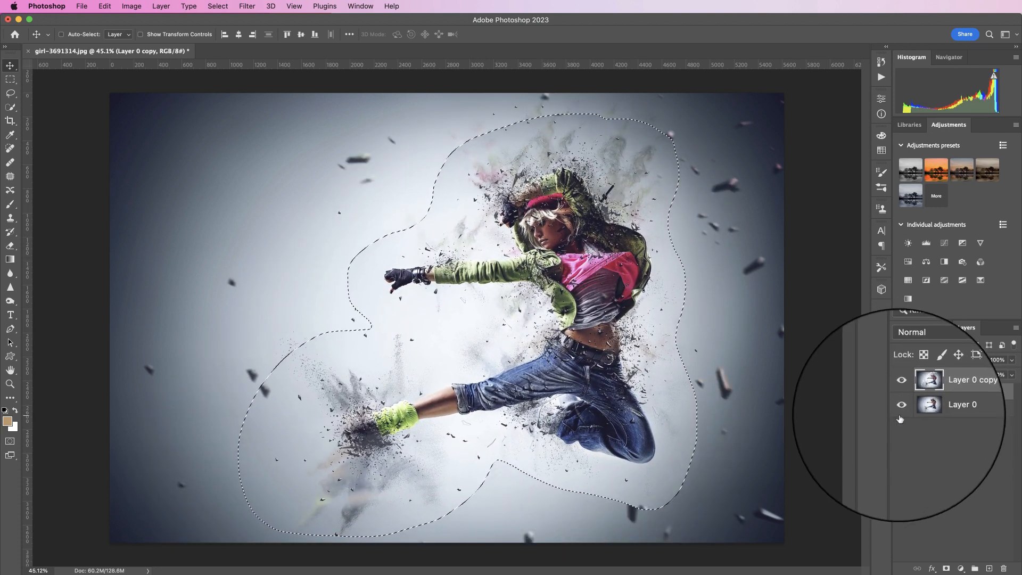
Hide Layer 0 and try transforming the lassoed region from the Edit menu
left_click(902, 404)
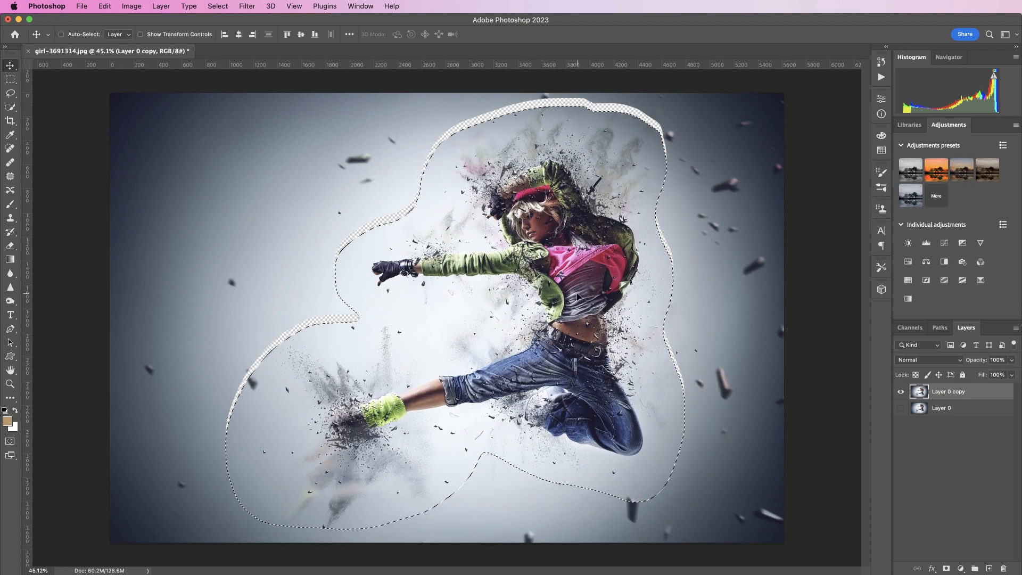
left_click(104, 6)
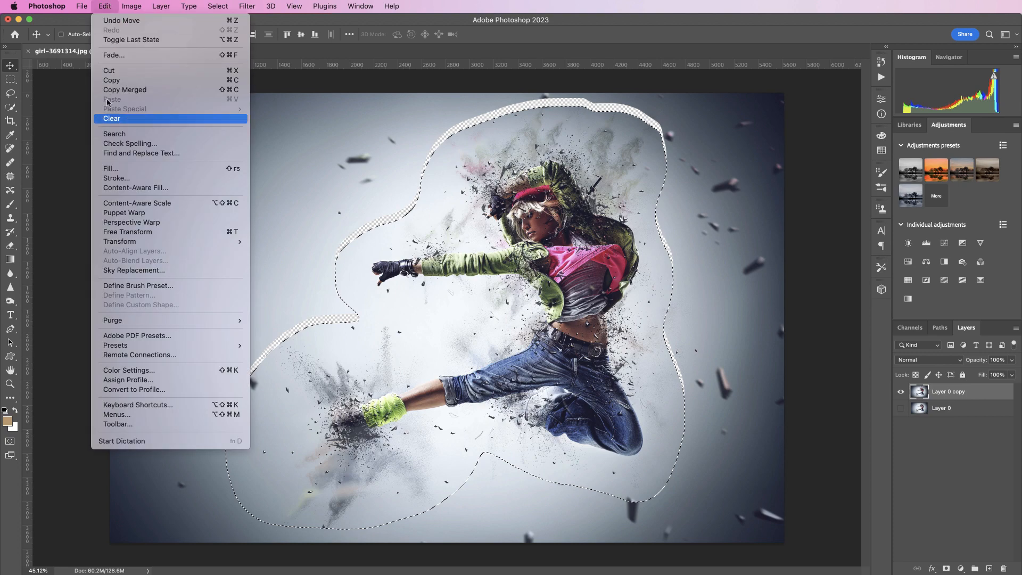
left_click(127, 232)
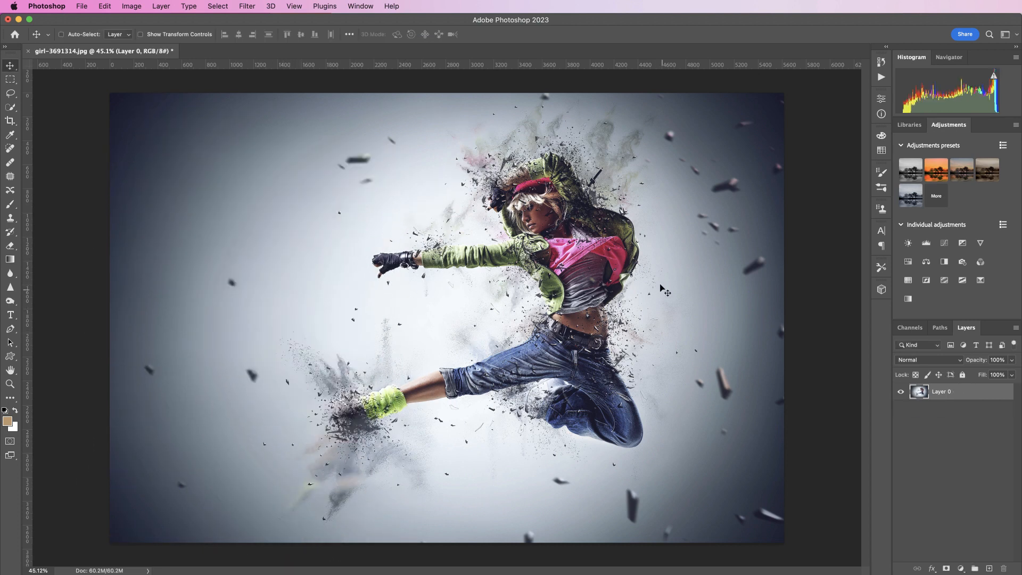
mouse_move(584, 162)
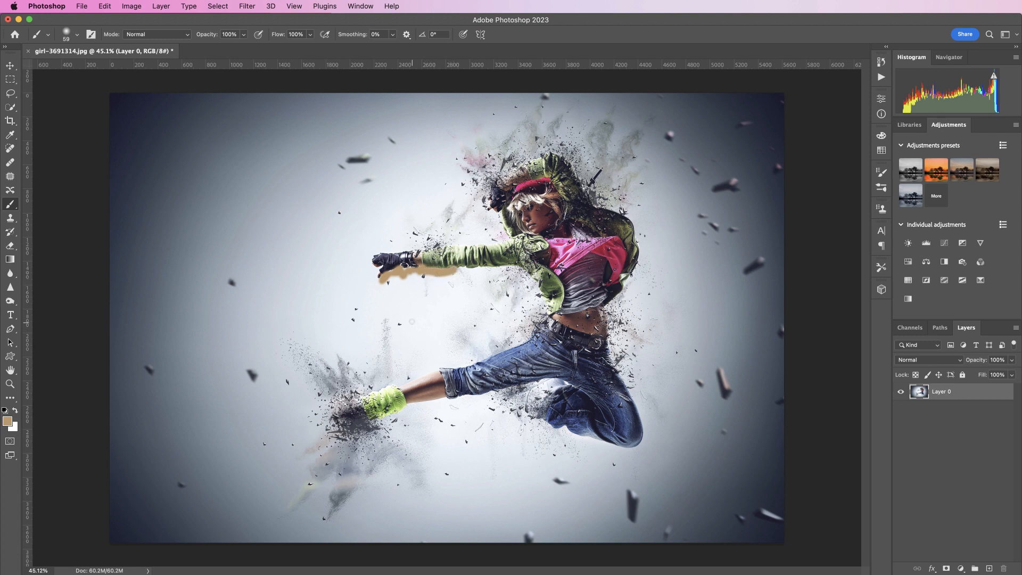
Rotate the canvas view with the Rotate View tool, then switch tools
left_click(10, 369)
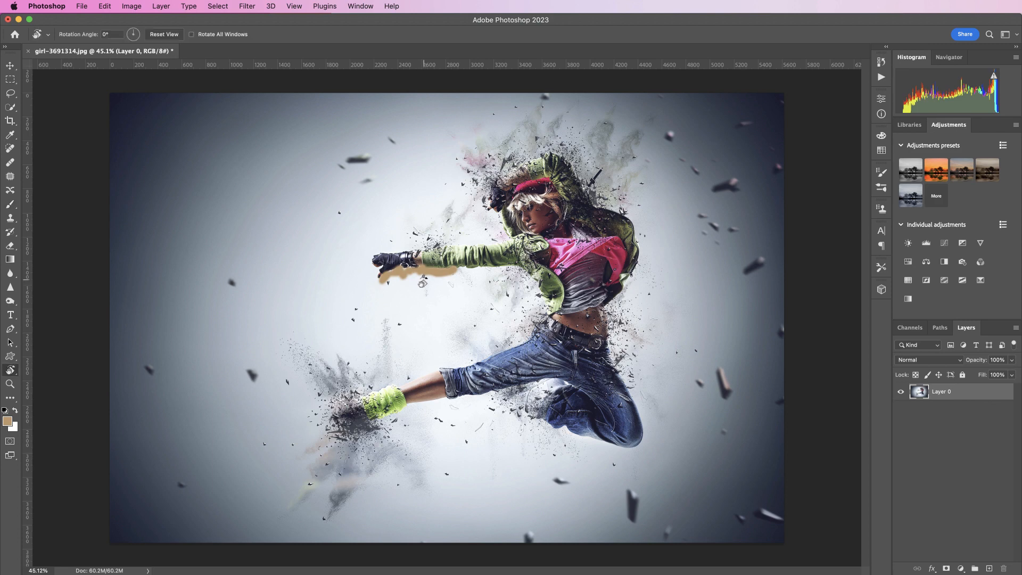
mouse_move(471, 128)
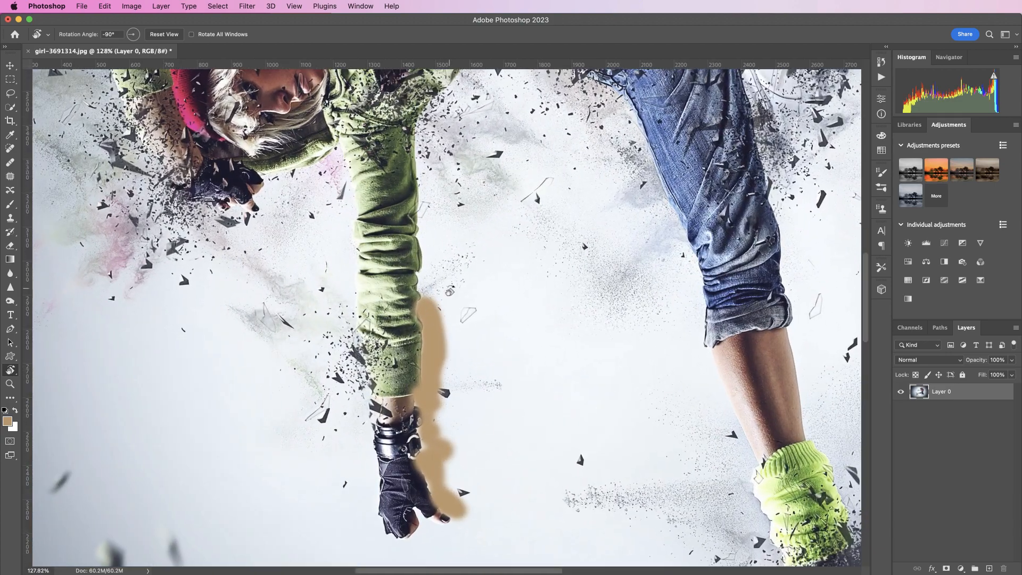
left_click(11, 203)
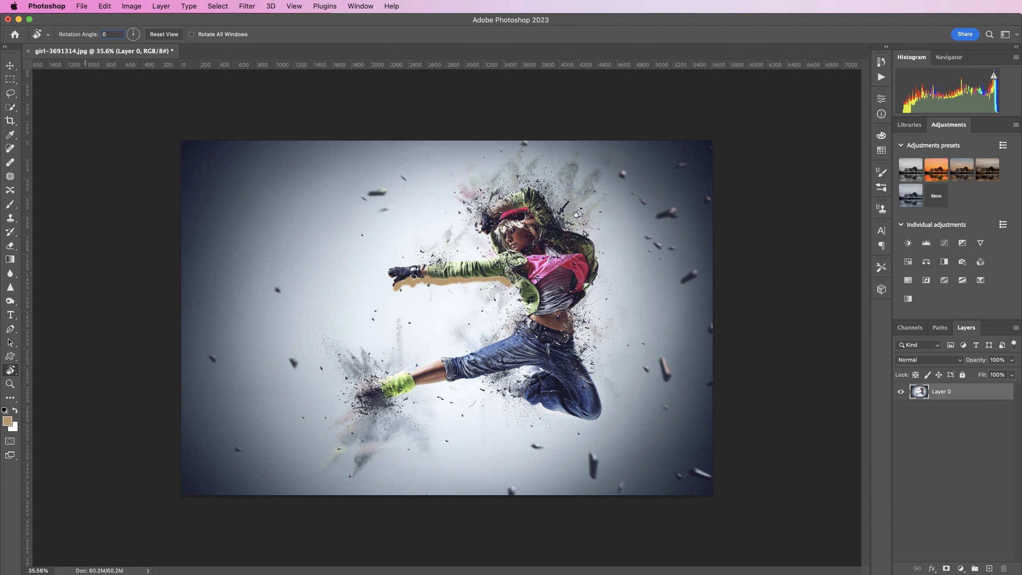
Type 'TEXT' with the Type tool in the upper left and commit it
left_click(11, 384)
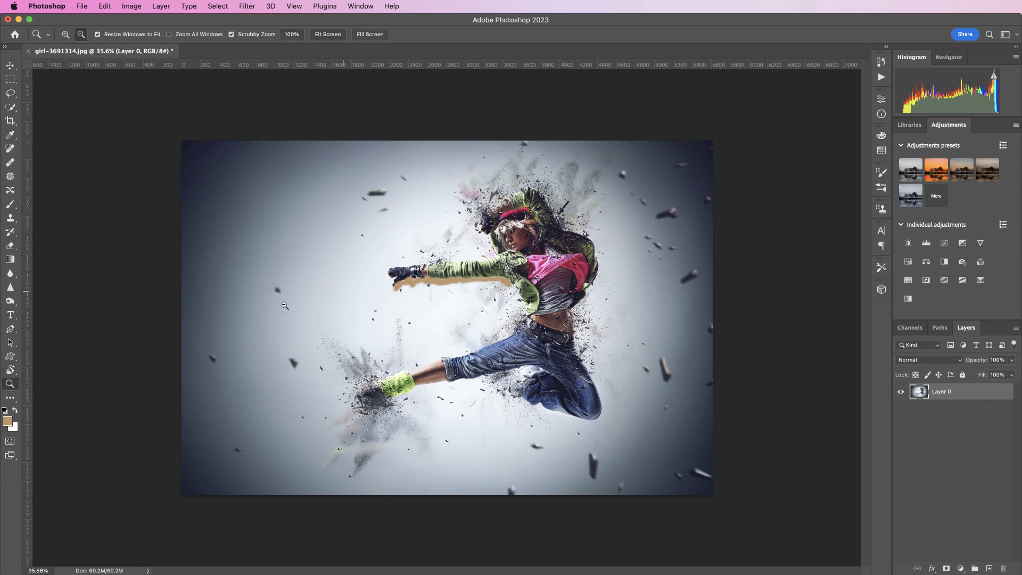
mouse_move(589, 279)
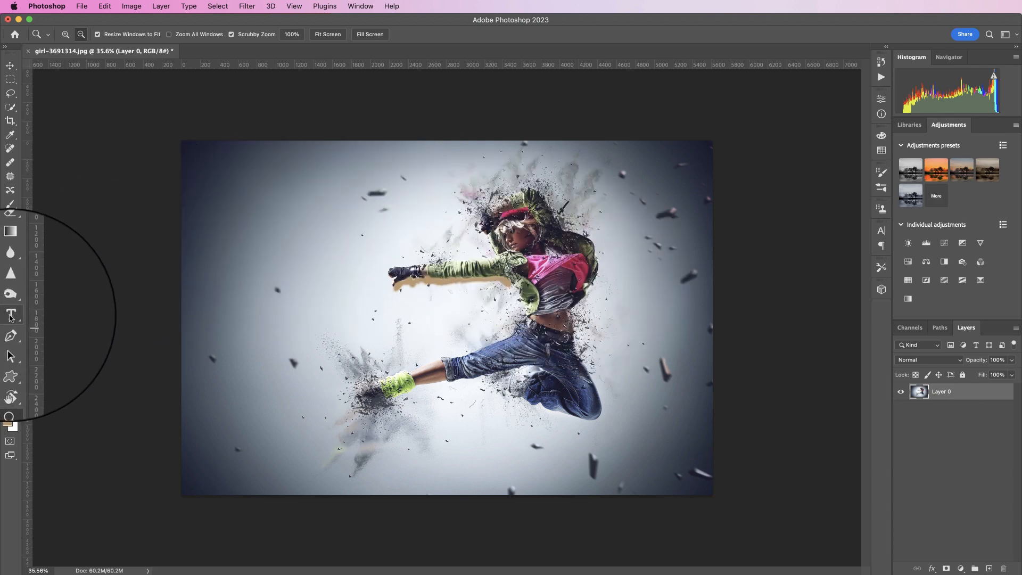
left_click(10, 314)
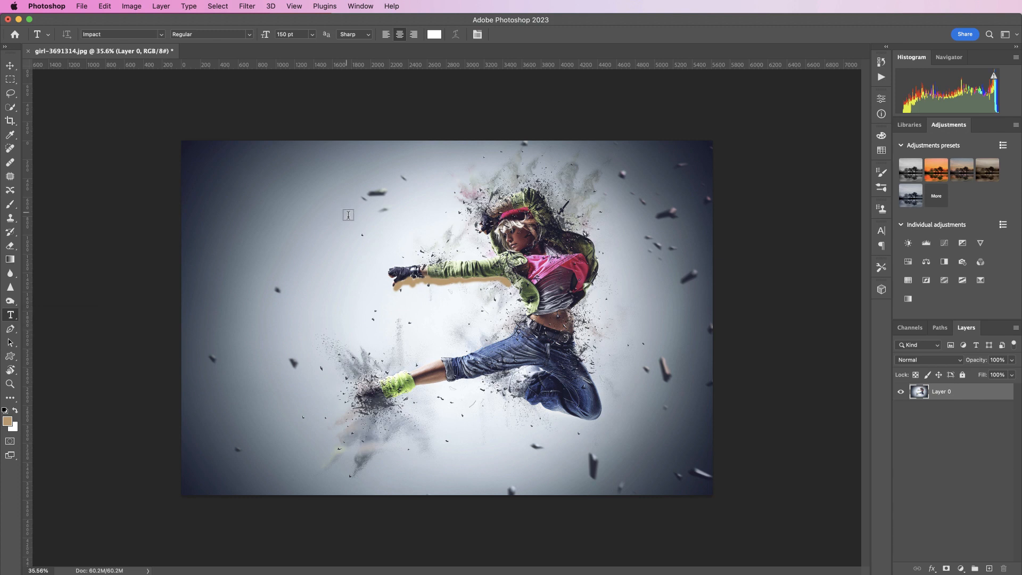
type("TEXT")
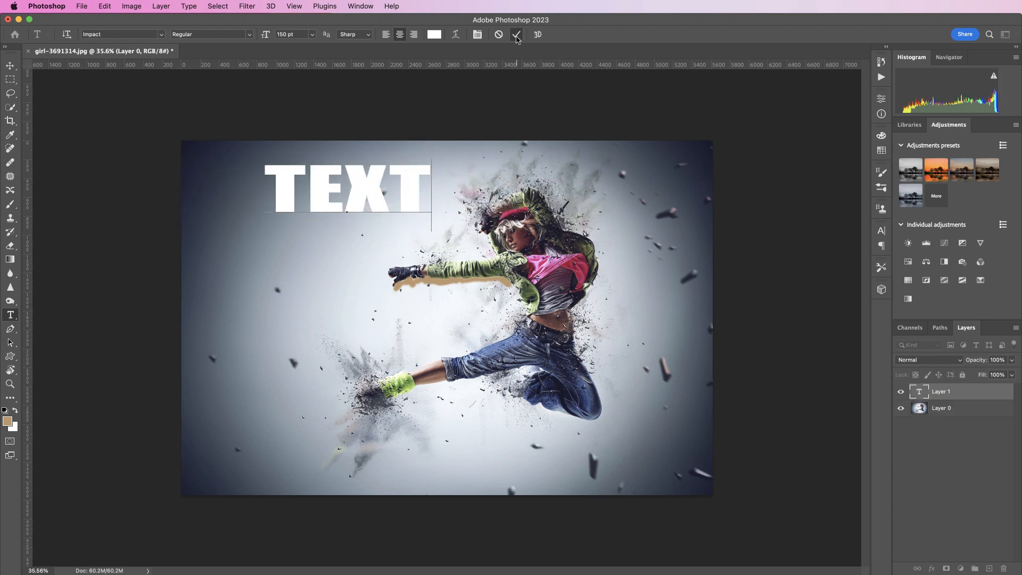
left_click(515, 35)
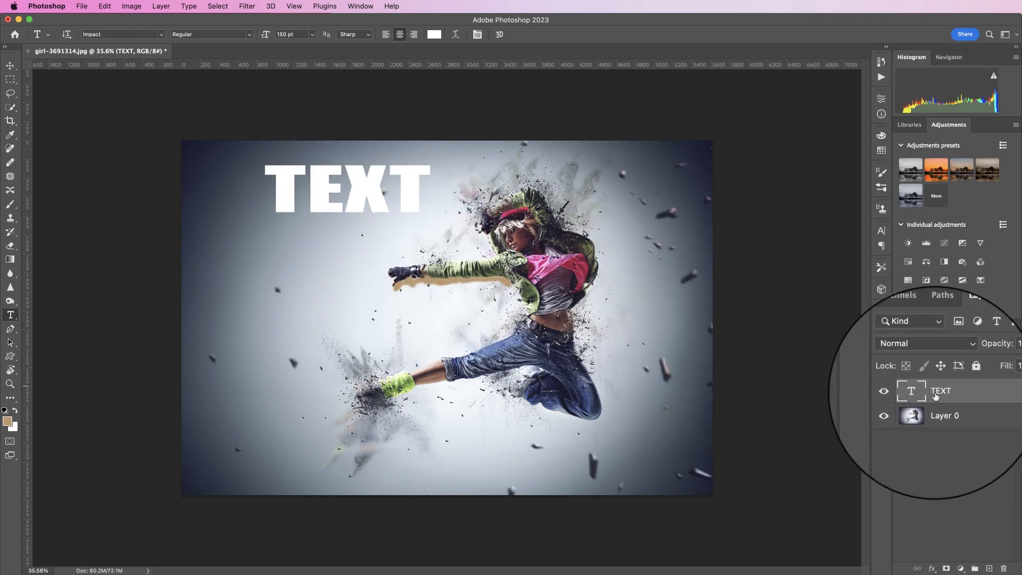